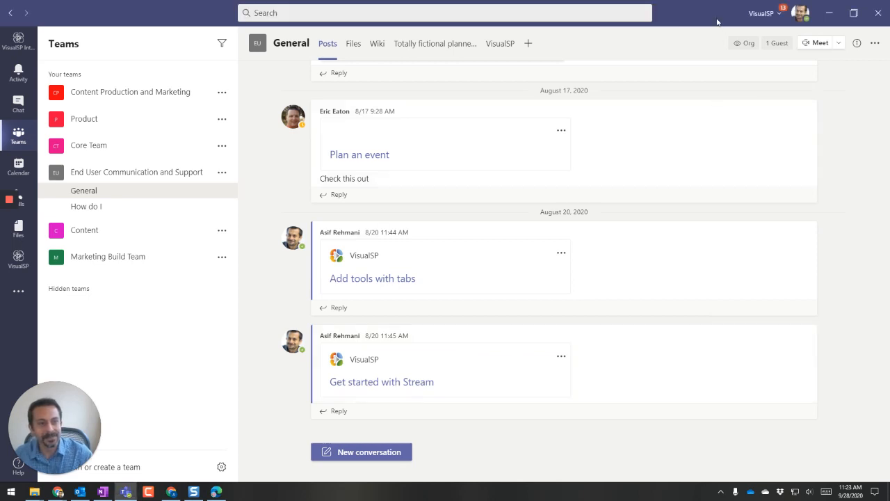
- Review the available organizations, then install the Teams website as a standalone Edge app
{"action": "left_click", "coordinate": [761, 13]}
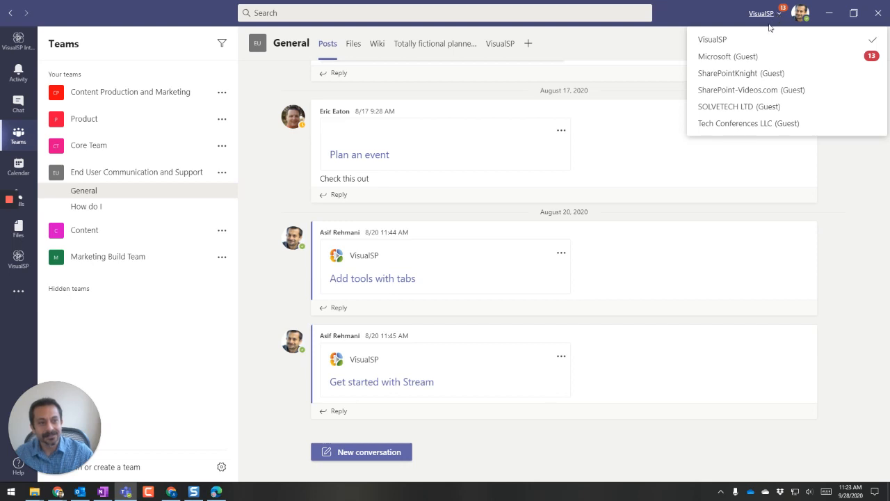
{"action": "left_click", "coordinate": [836, 166]}
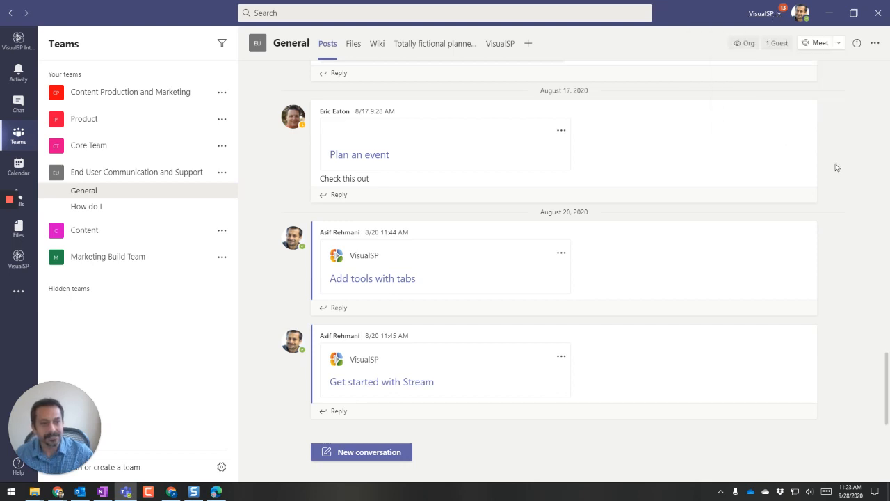
{"action": "mouse_move", "coordinate": [715, 23]}
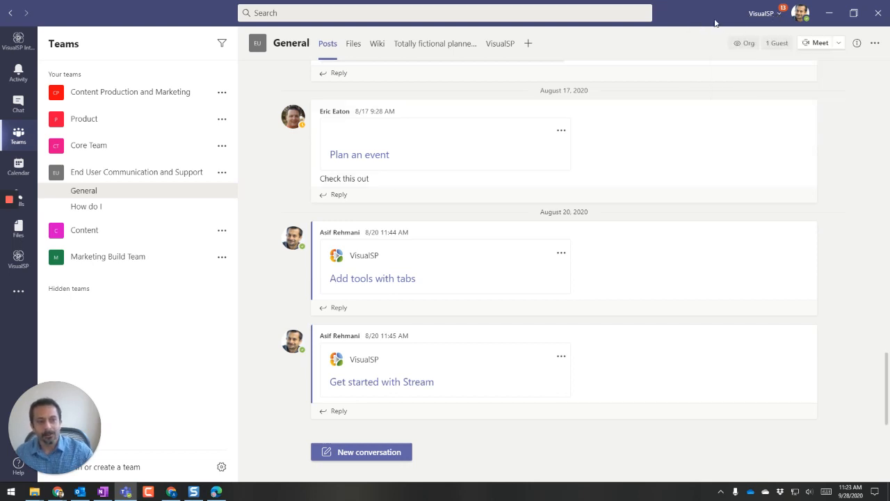
{"action": "left_click", "coordinate": [759, 13]}
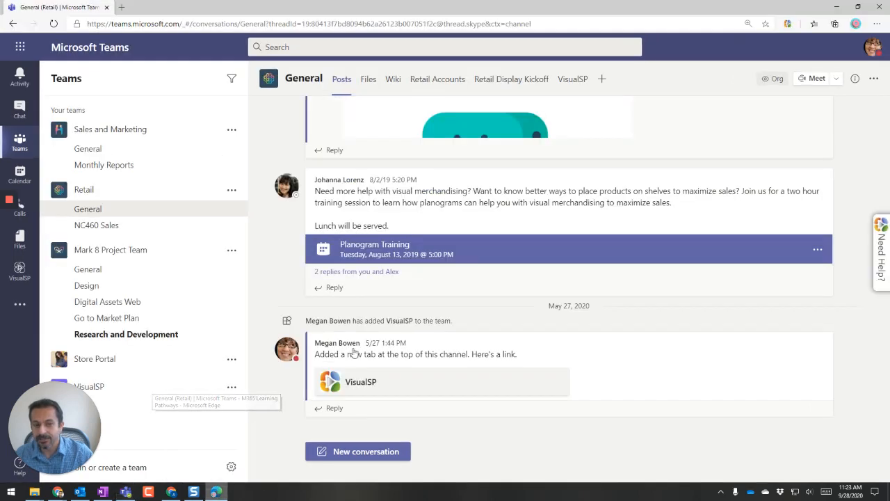
{"action": "mouse_move", "coordinate": [654, 83]}
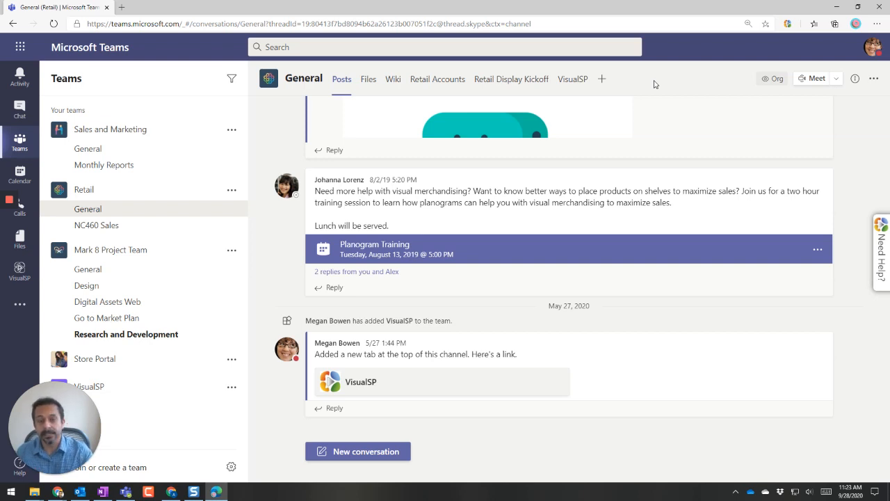
{"action": "mouse_move", "coordinate": [89, 136]}
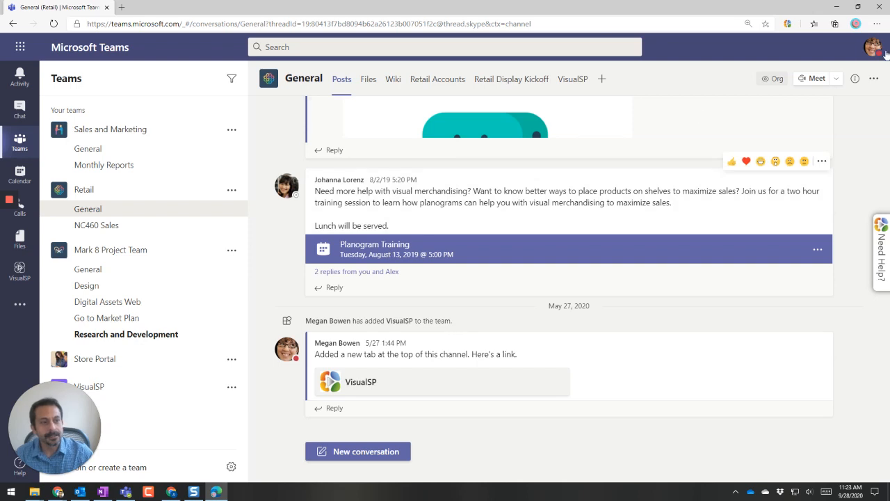
{"action": "left_click", "coordinate": [876, 23]}
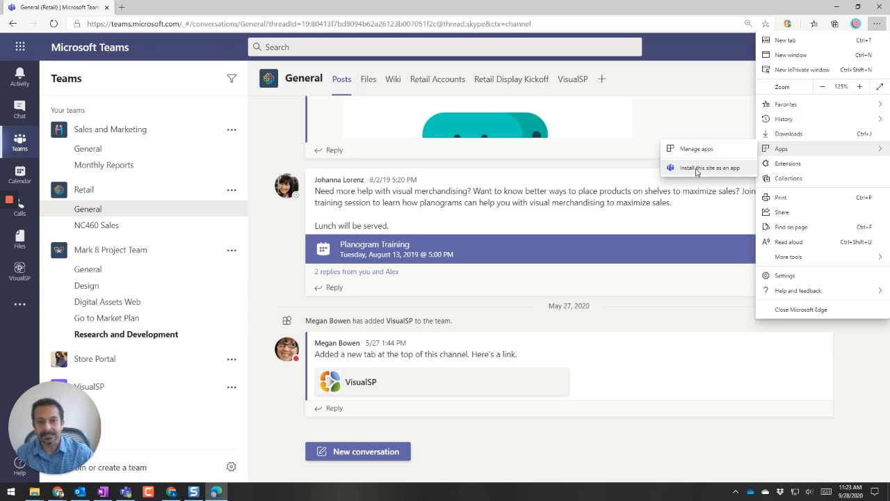
{"action": "left_click", "coordinate": [702, 167]}
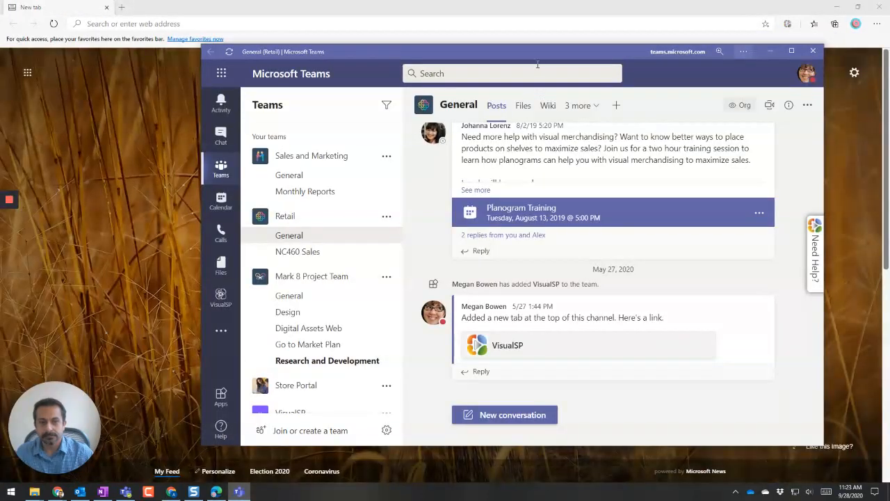
- Drag the new standalone Teams app window slightly left and up on screen
{"action": "left_click_drag", "start_coordinate": [537, 51], "coordinate": [479, 44]}
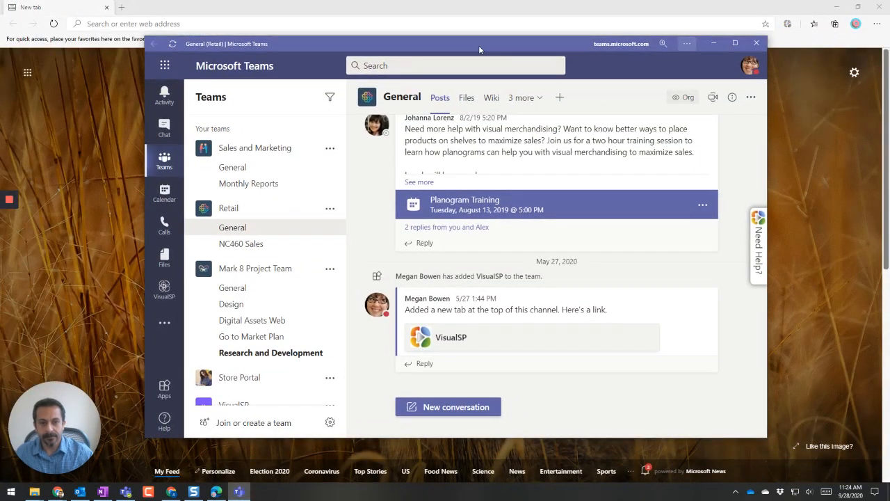